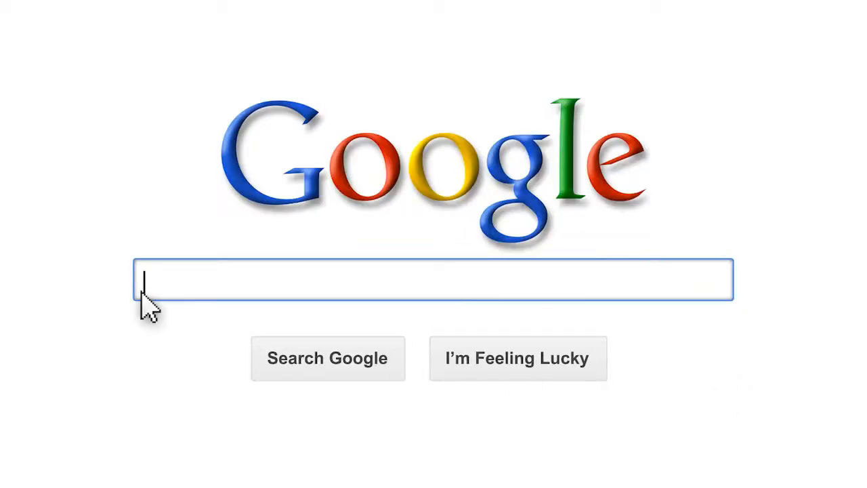
{"action": "type", "text": "Online Listing Service - Get Ranked #1"}
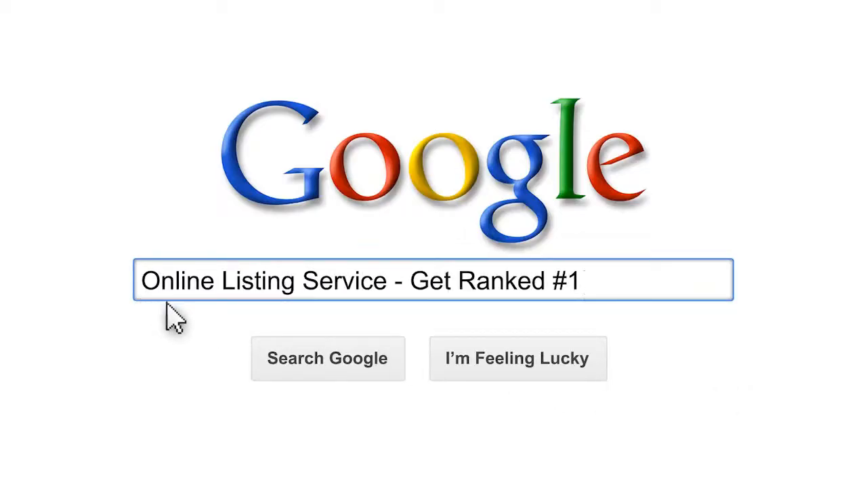